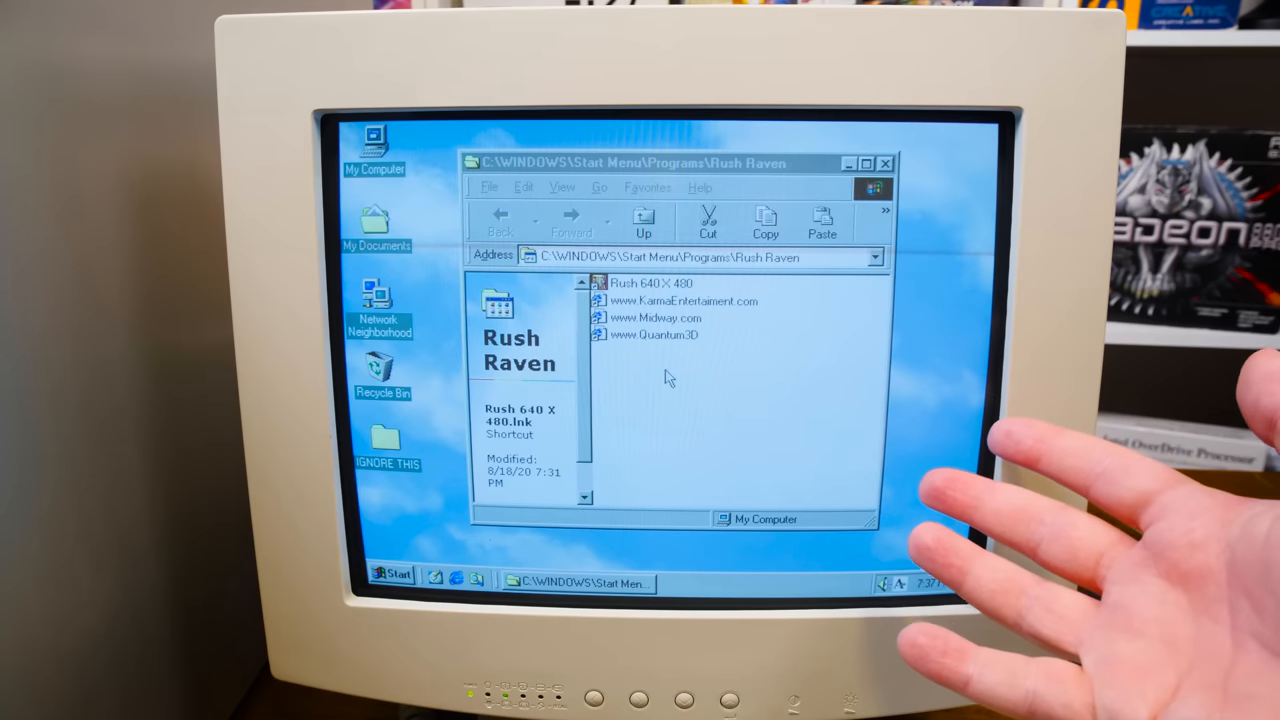
- Open the Rush shortcut's target folder C:\Rush The Rock, listing its executables and data files
left_click(650, 284)
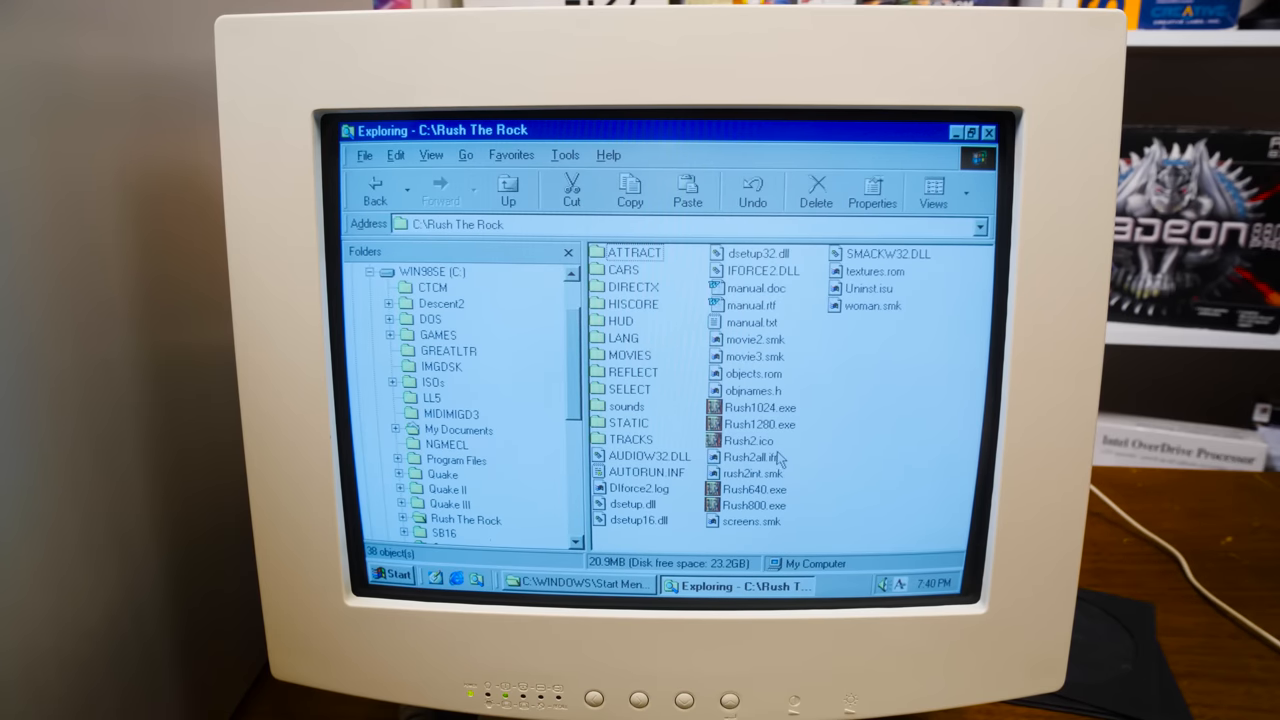
mouse_move(838, 392)
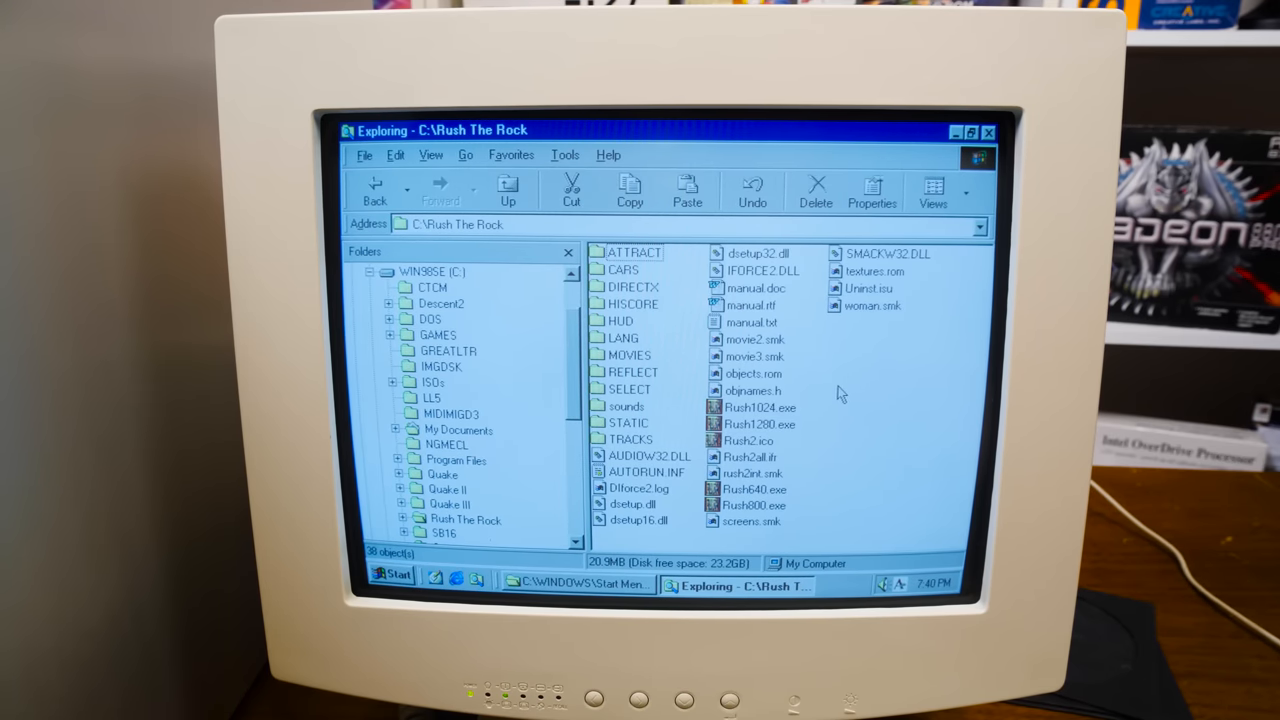
- Browse into ATTRACT and HiRes, return to Rush The Rock, and open manual.doc in Word
double_click(636, 252)
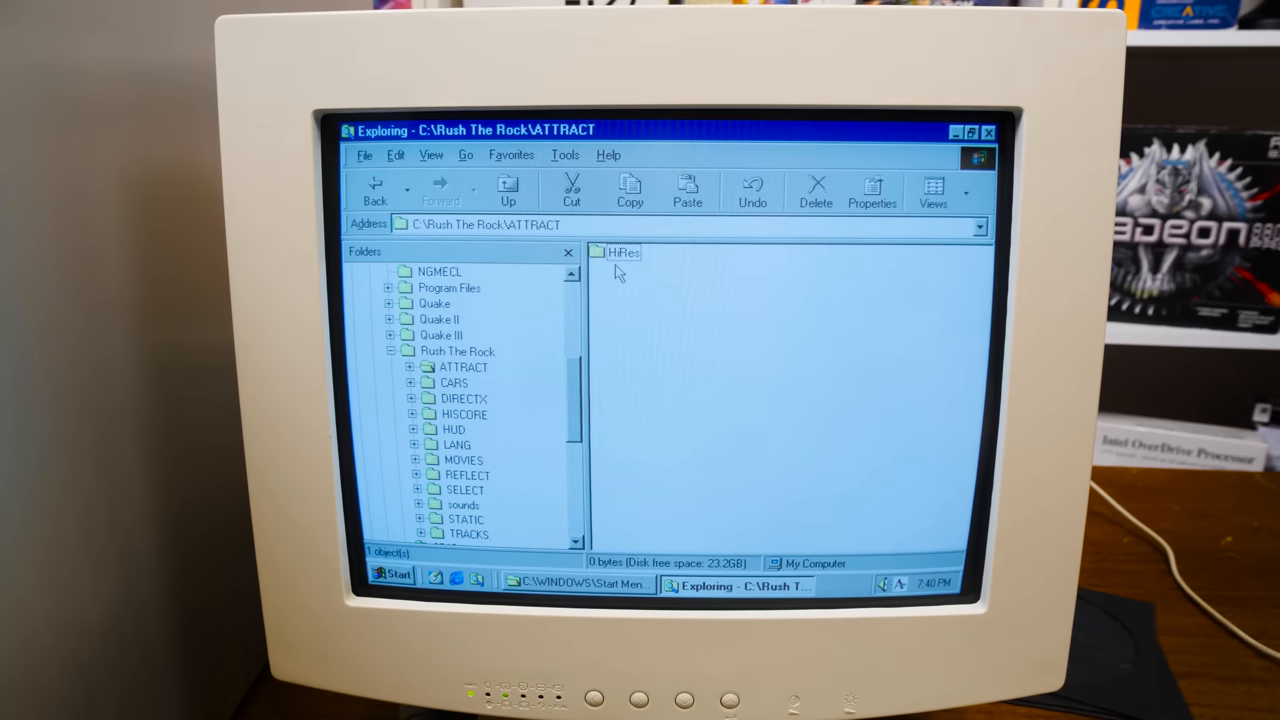
double_click(614, 252)
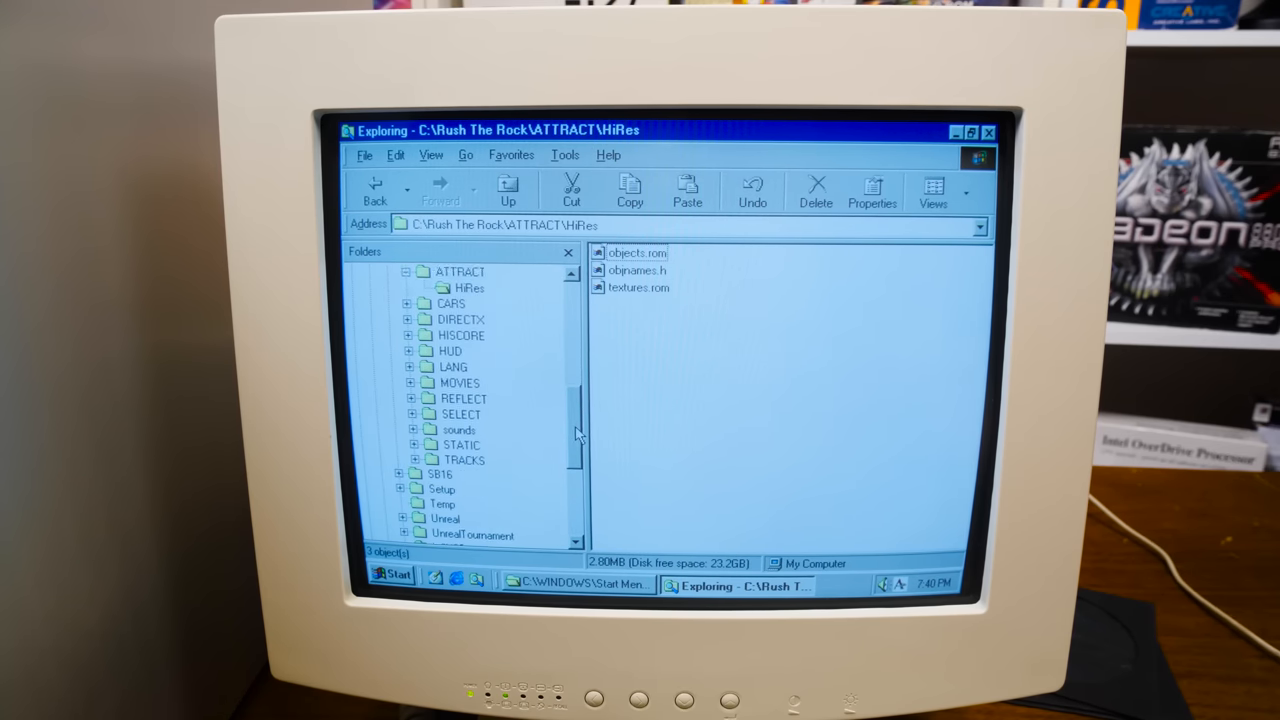
left_click(458, 430)
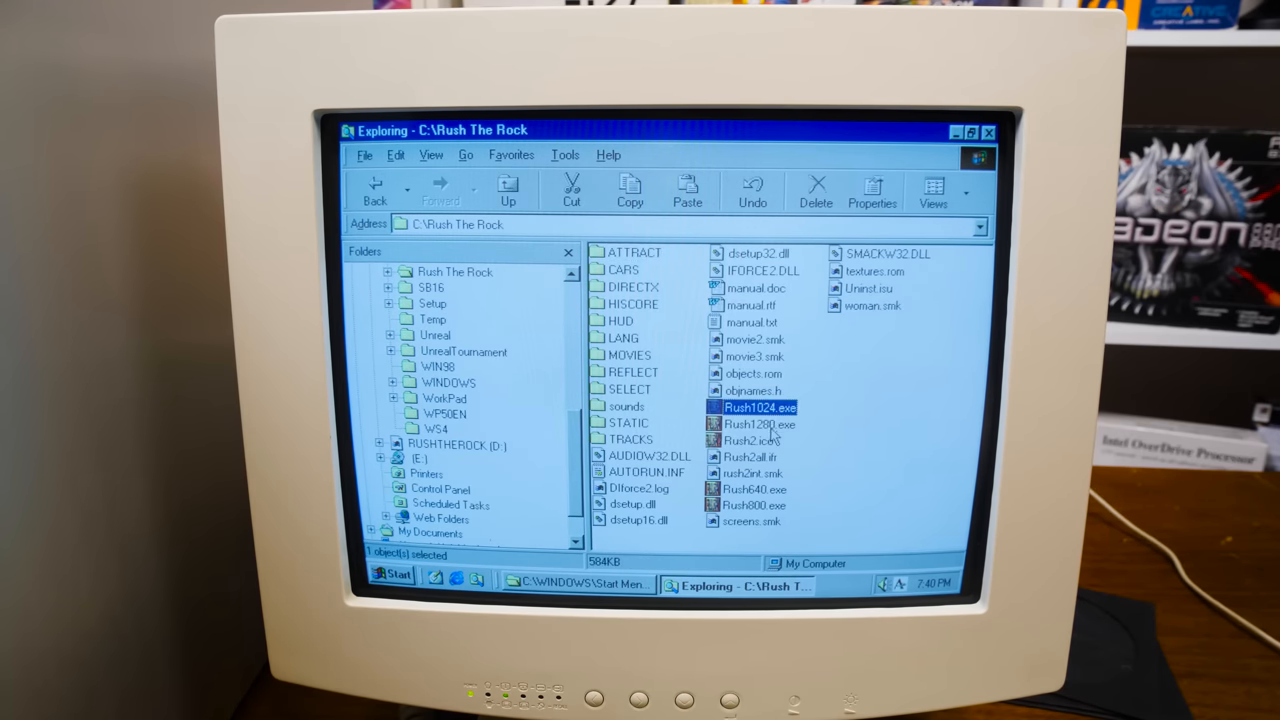
left_click(752, 504)
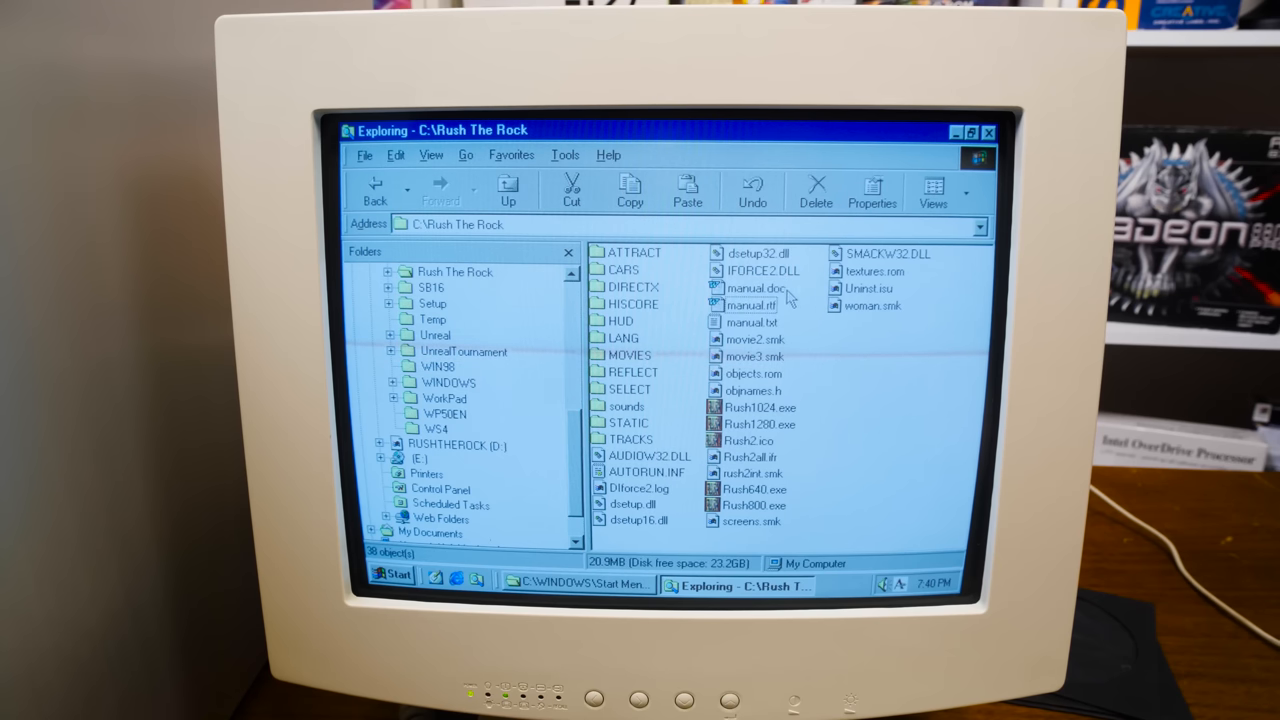
double_click(752, 288)
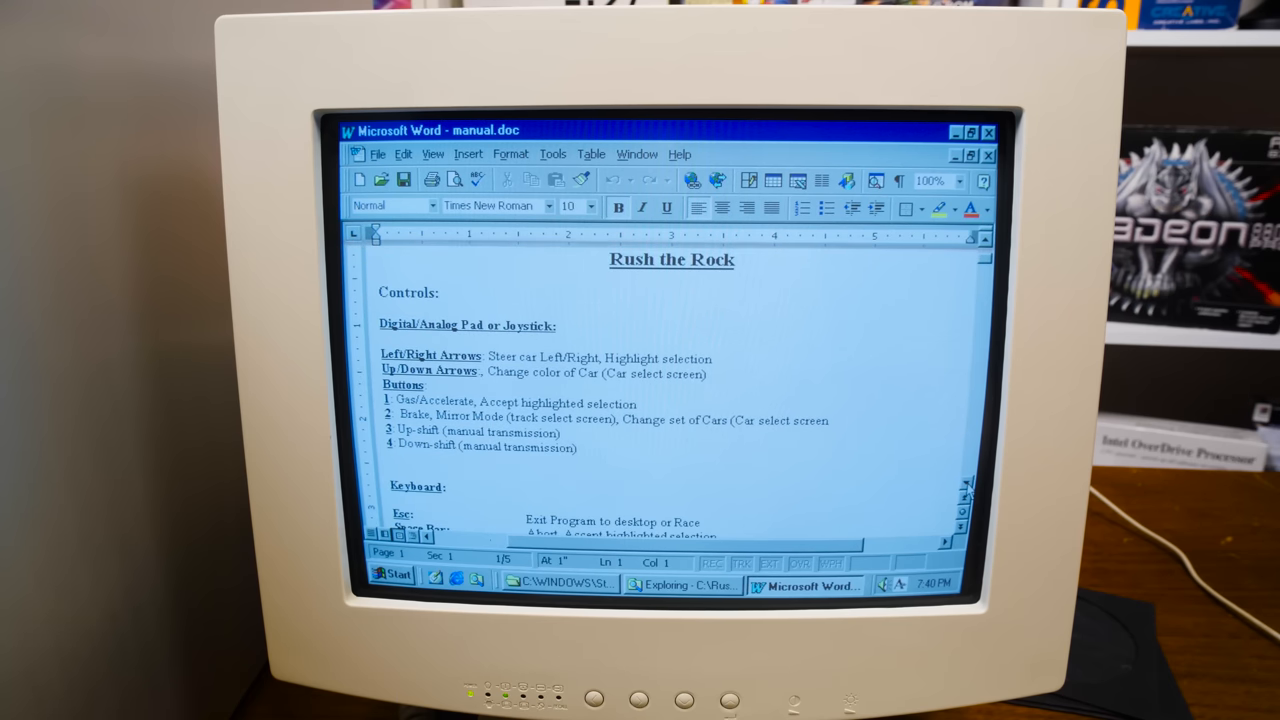
- Scroll the manual past the Controls and Keyboard sections to the command-line parameters
scroll("down", 3)
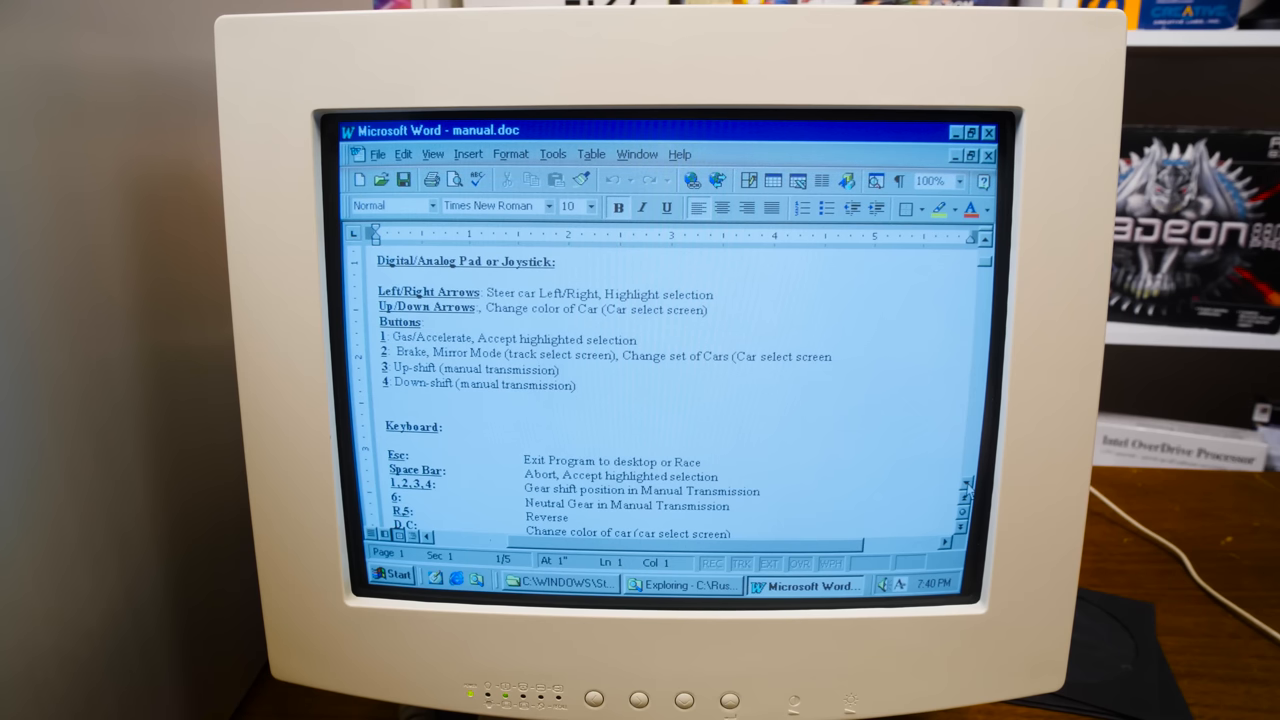
scroll("down", 3)
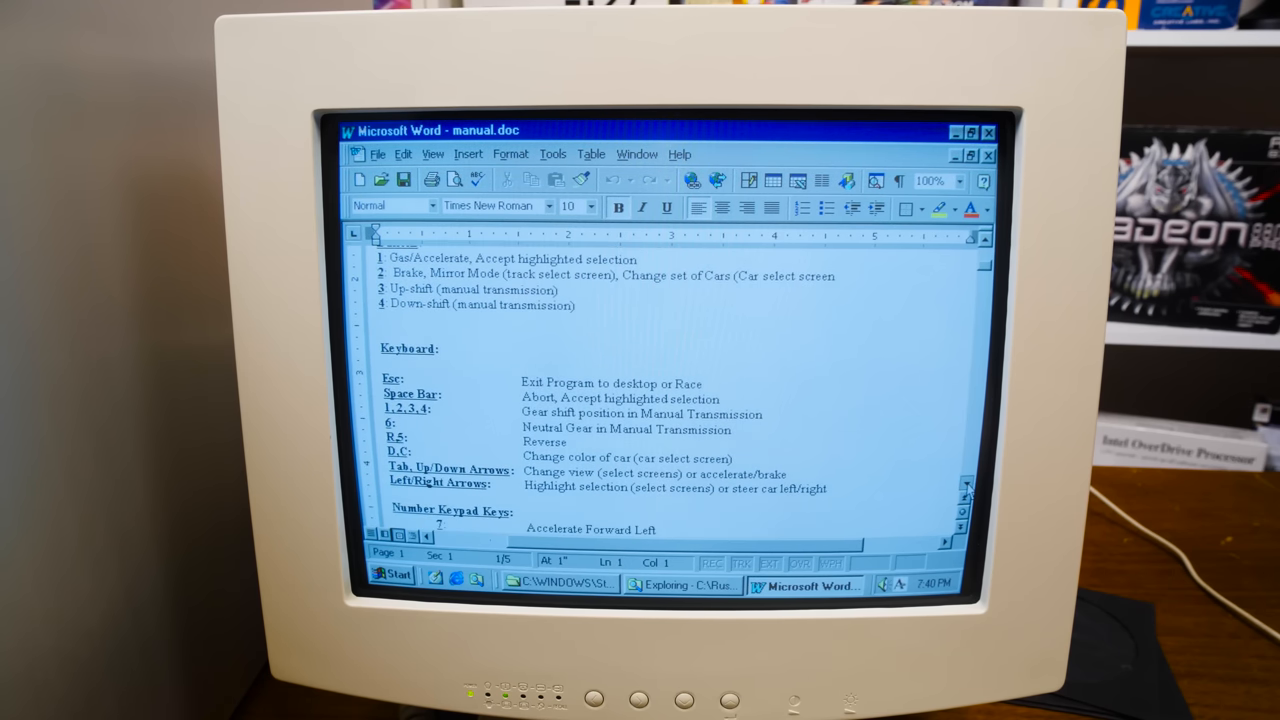
scroll("down", 3)
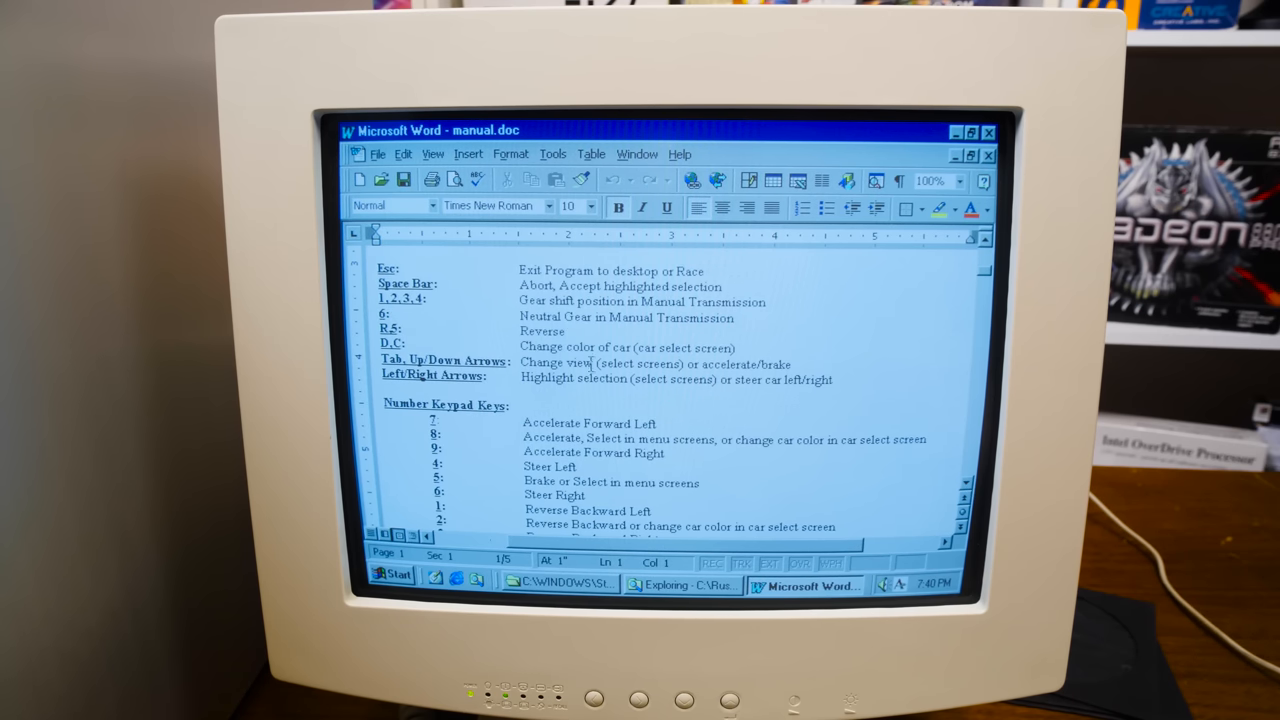
scroll("down", 3)
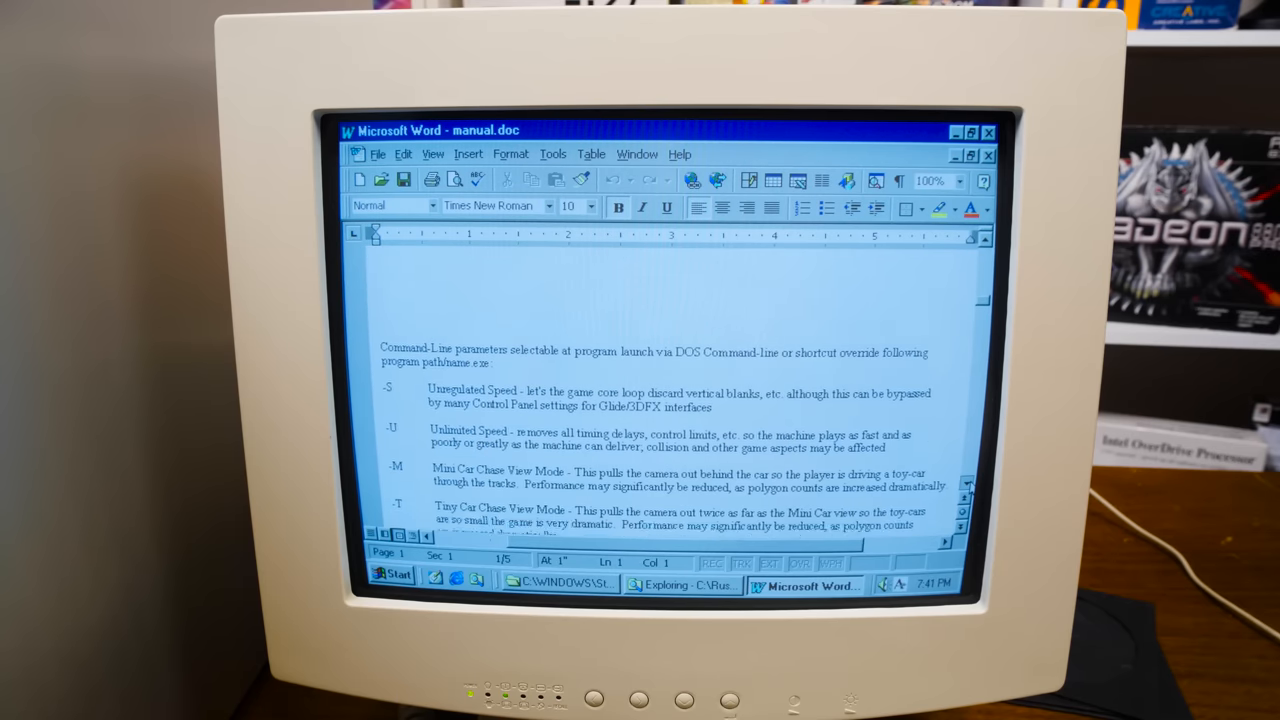
scroll("down", 3)
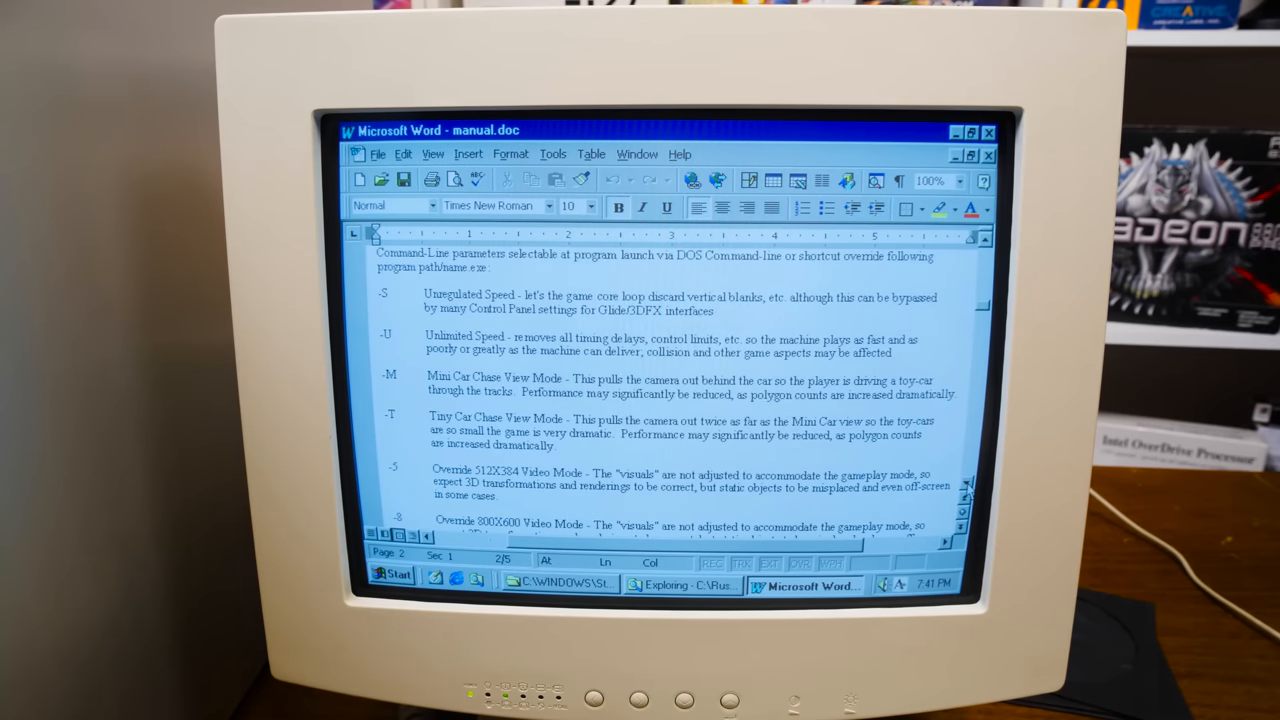
scroll("down", 3)
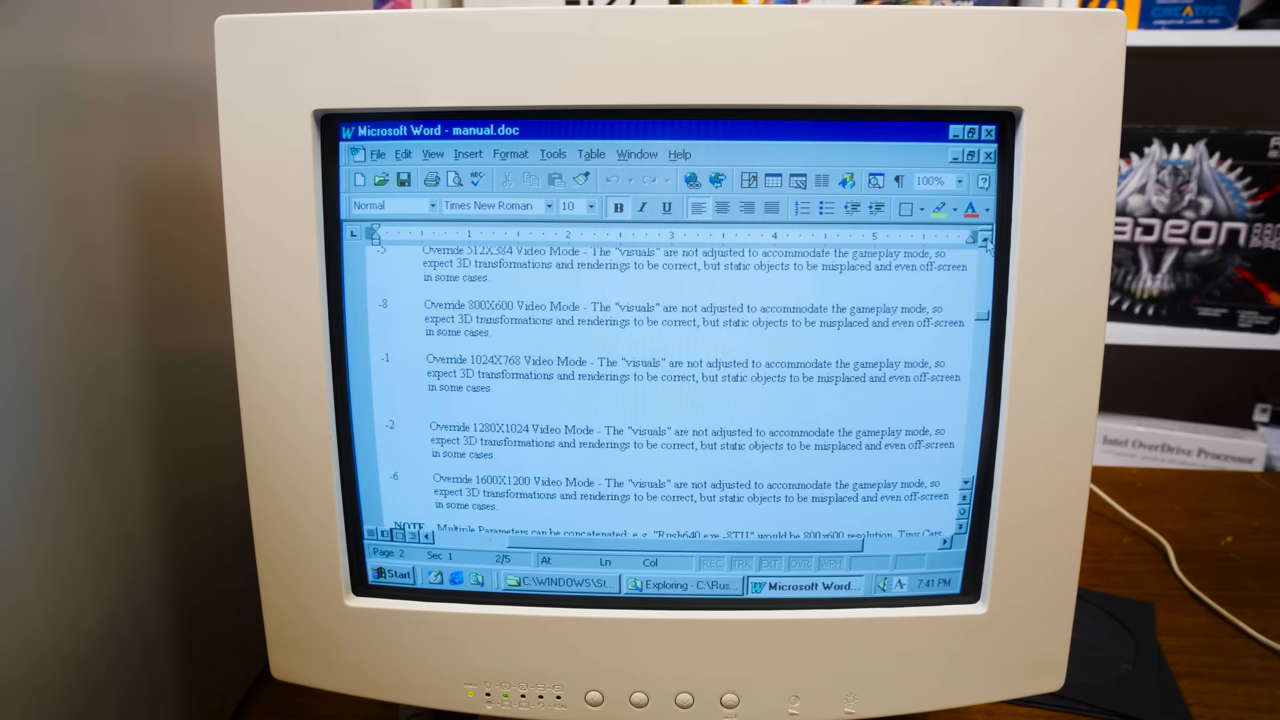
scroll("up", 3)
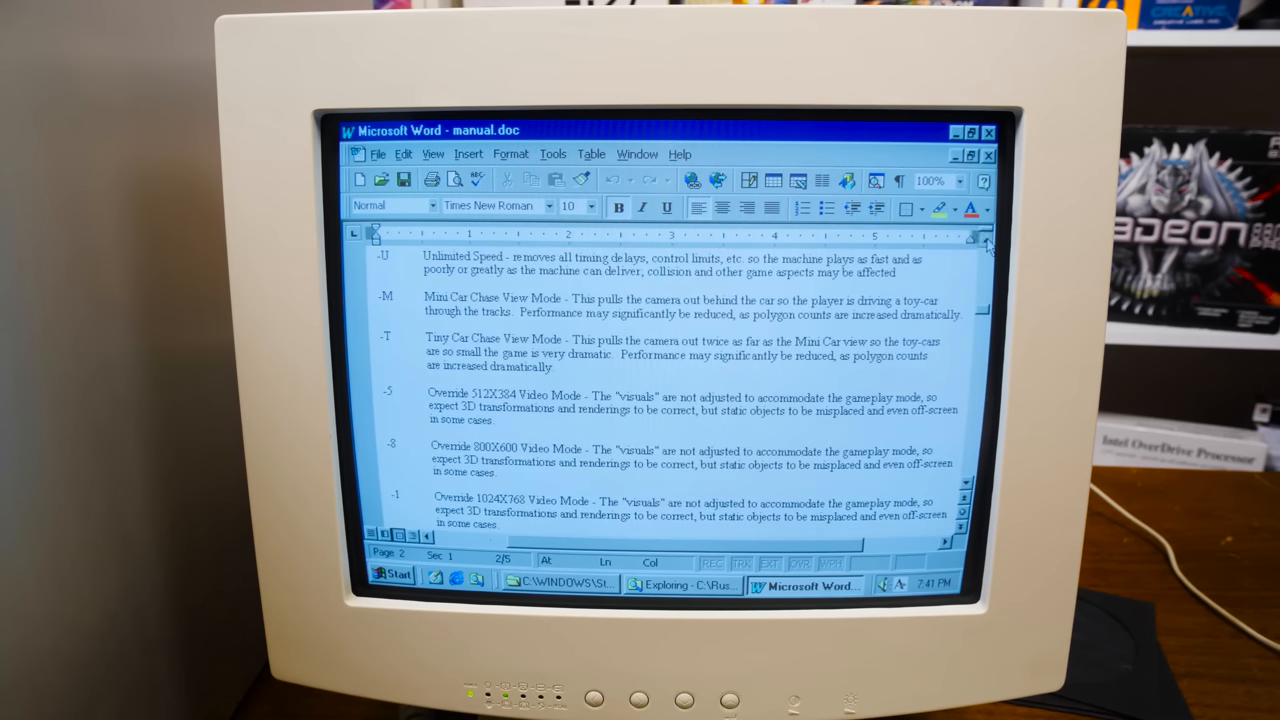
scroll("up", 3)
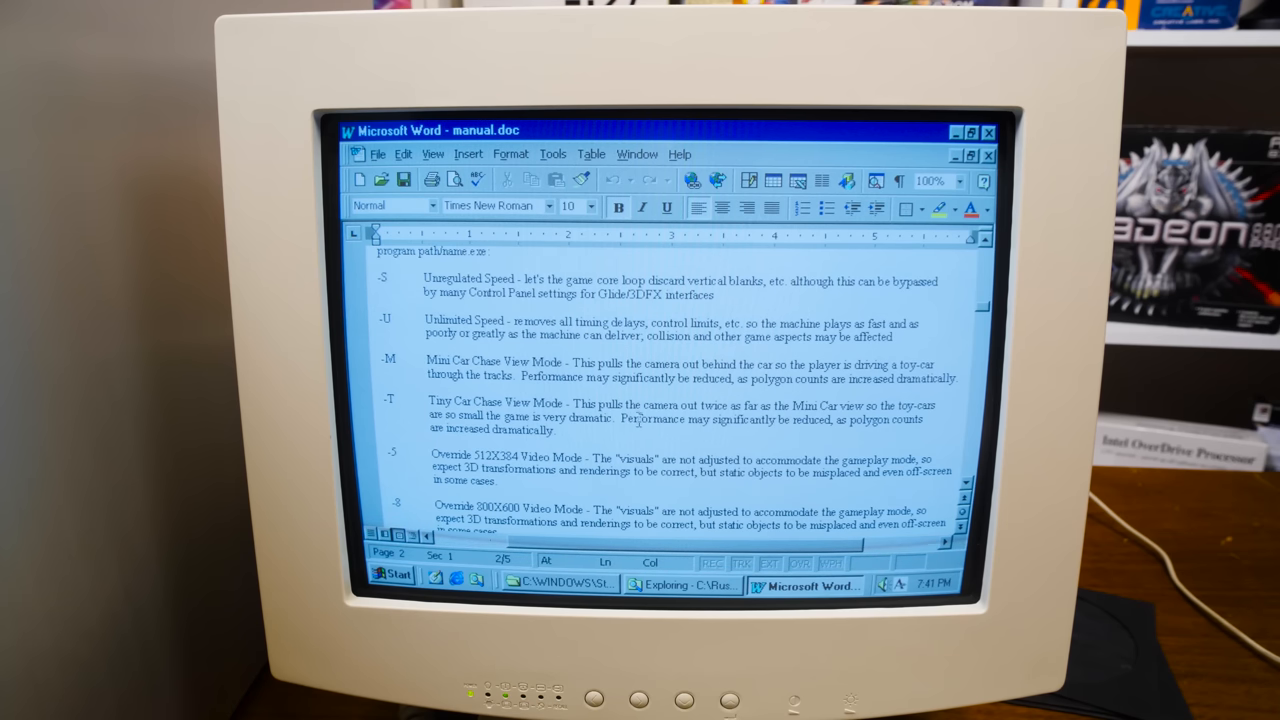
scroll("up", 3)
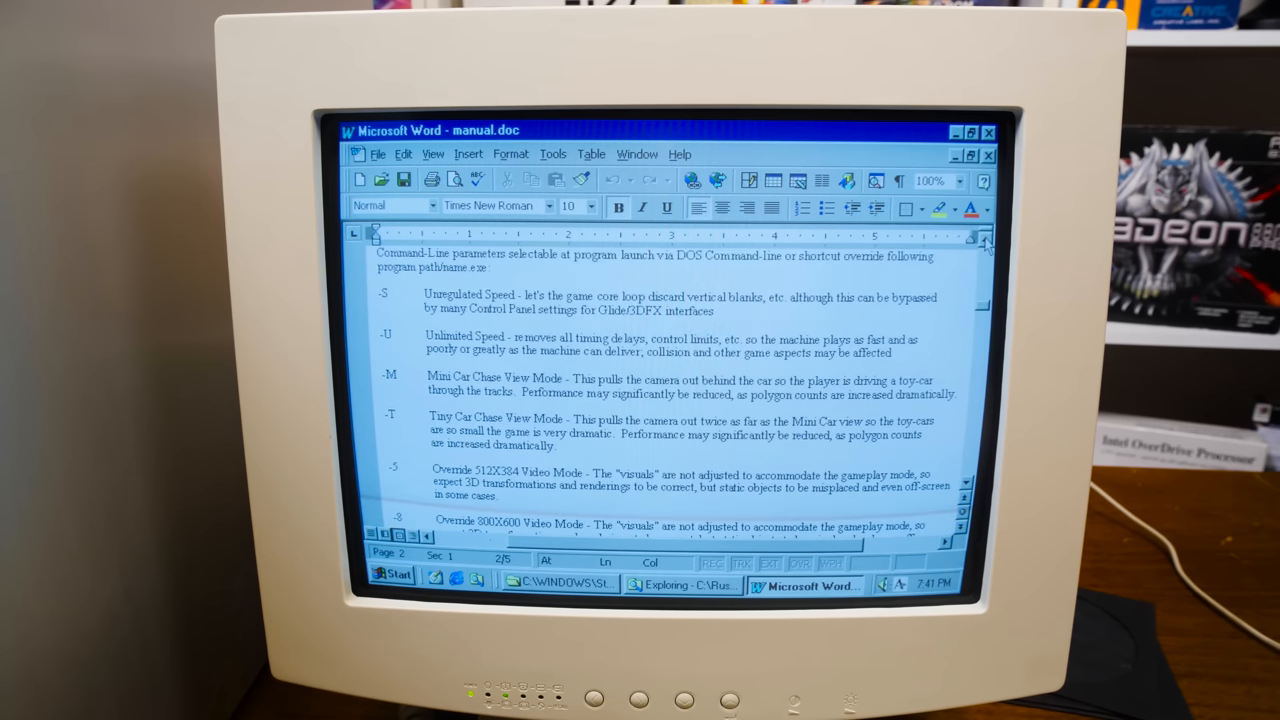
scroll("up", 3)
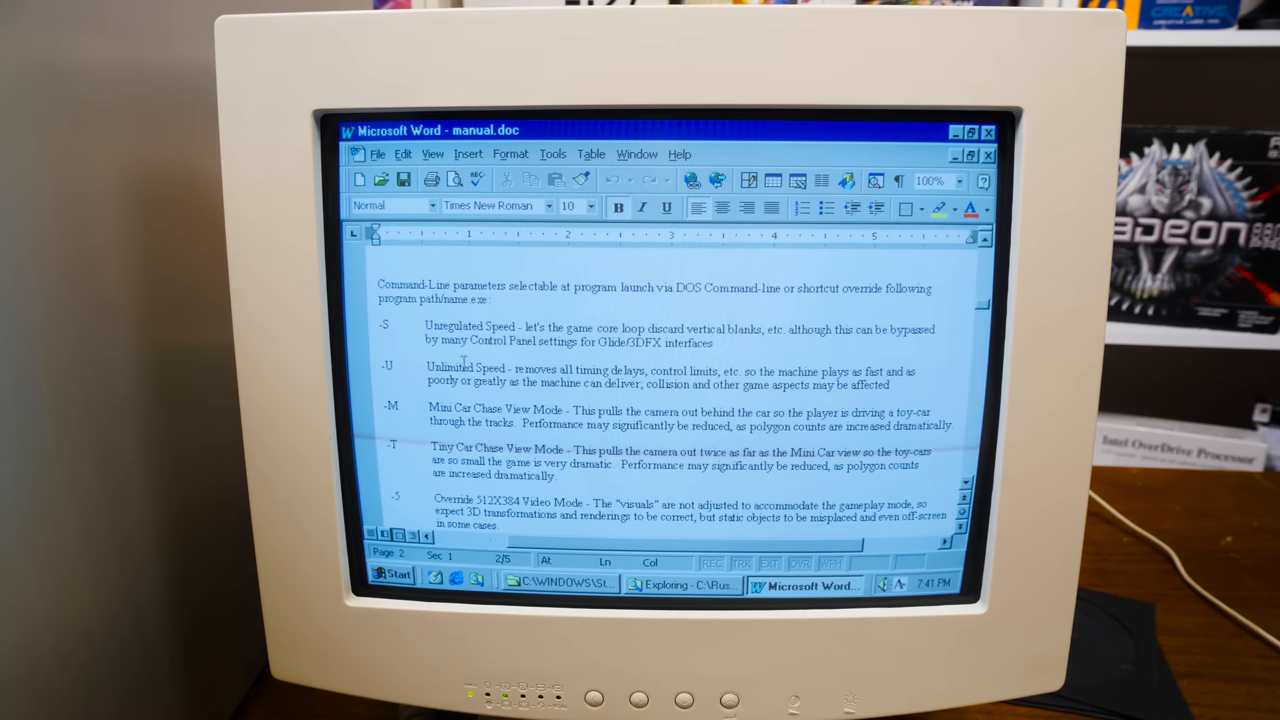
left_click_drag(424, 370, 818, 370)
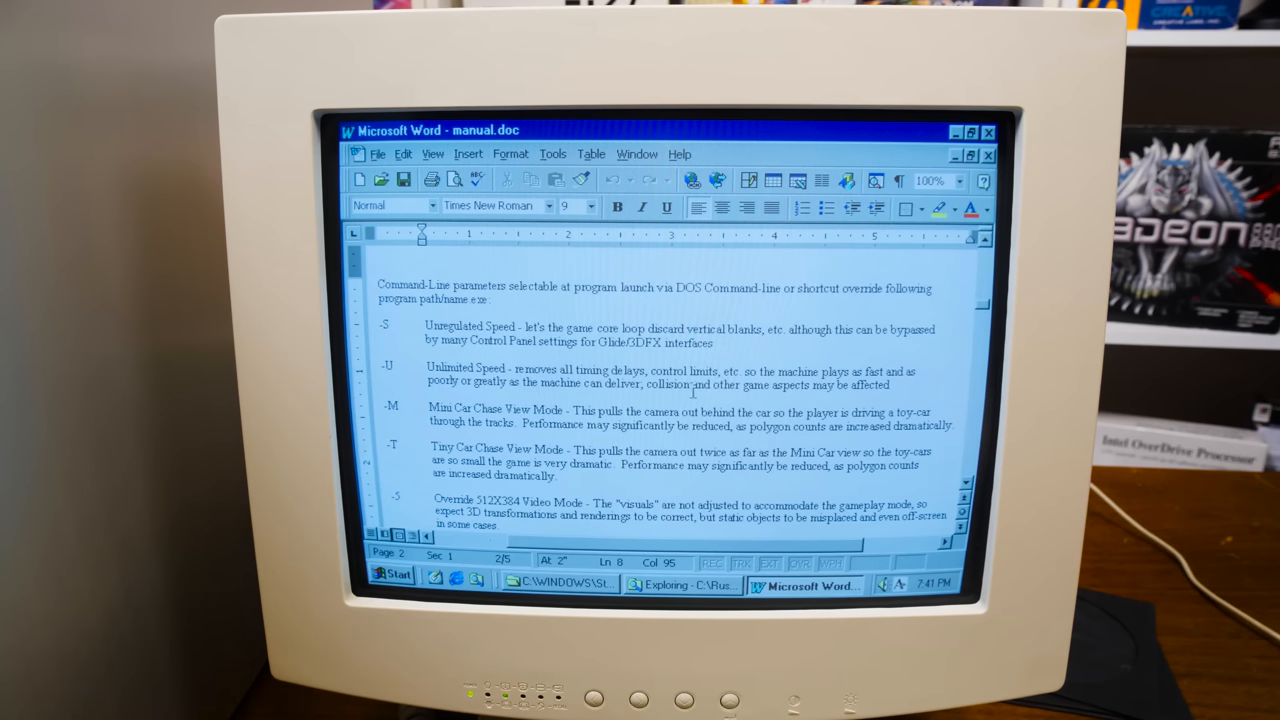
left_click_drag(648, 384, 808, 384)
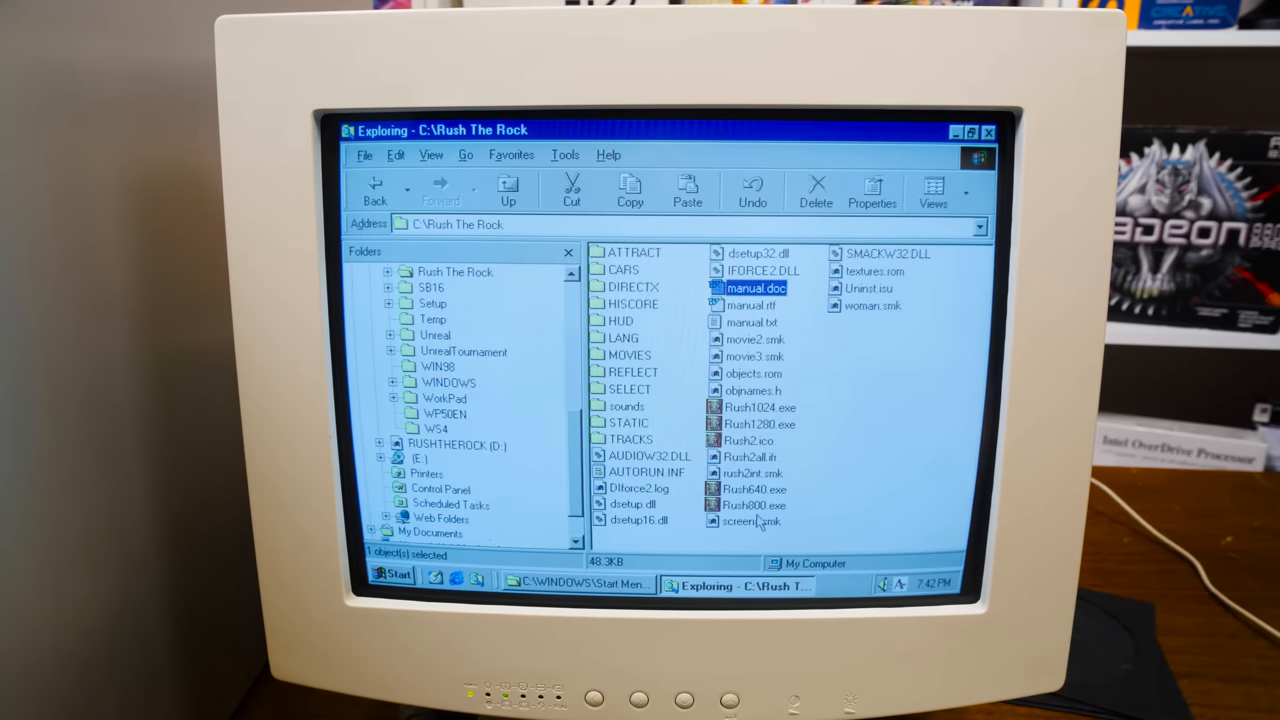
- View the Rush640 shortcut's Properties Target field with its command-line parameter, then close with OK
right_click(754, 488)
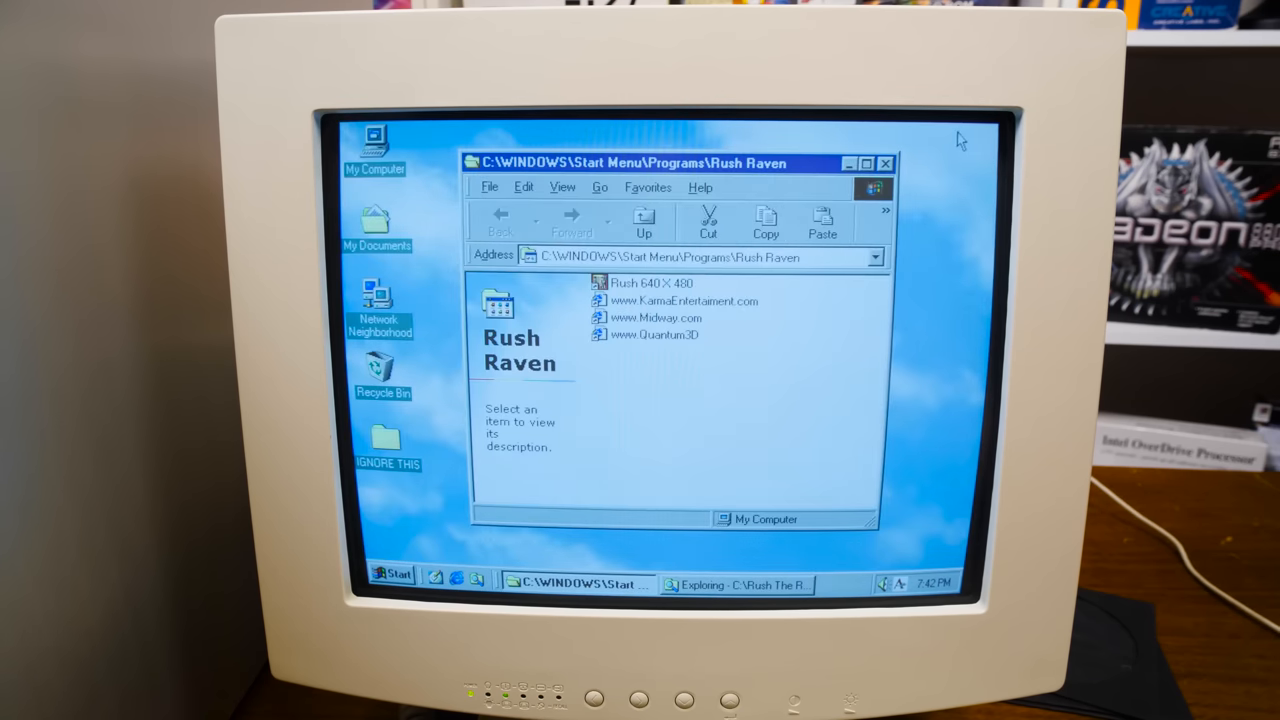
right_click(388, 520)
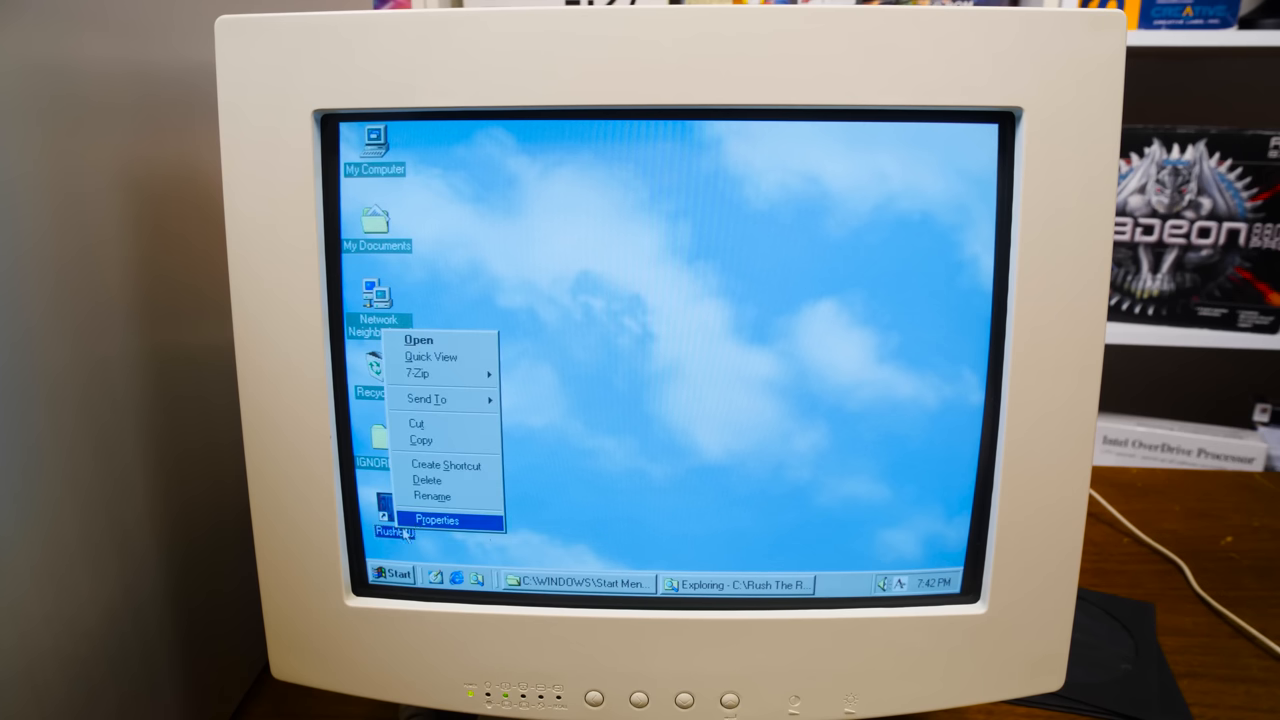
left_click(436, 520)
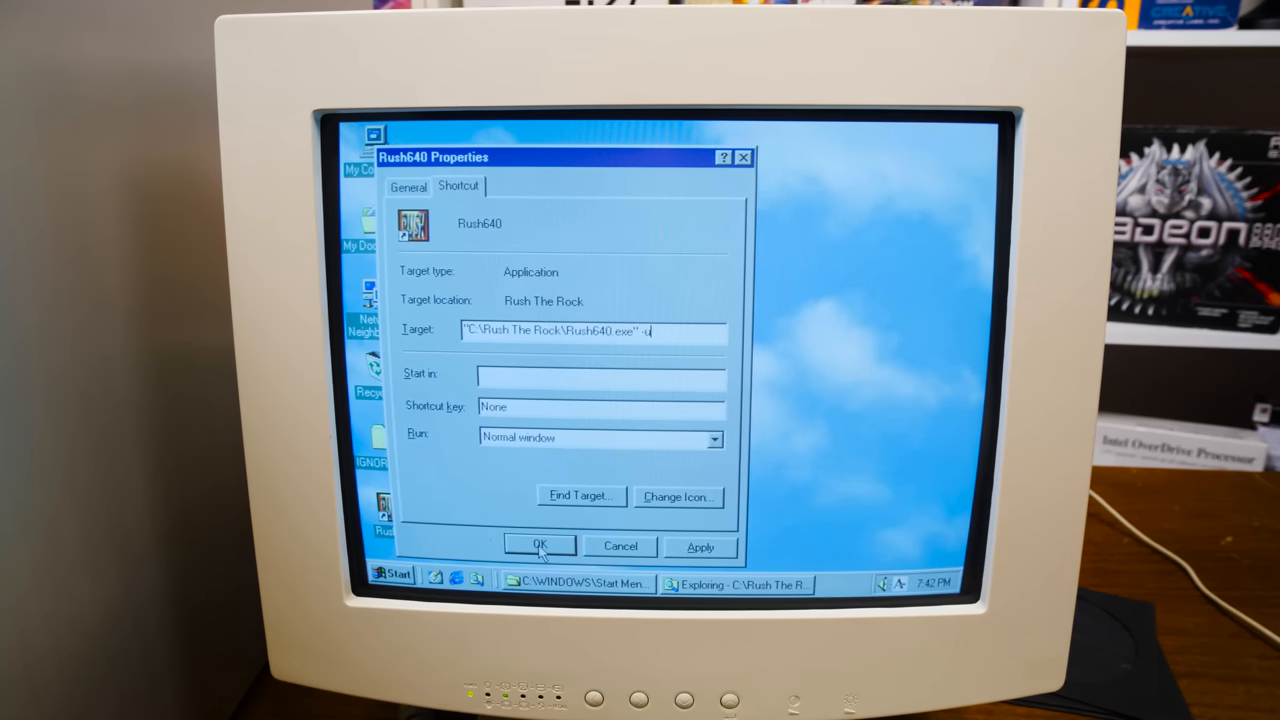
left_click(540, 546)
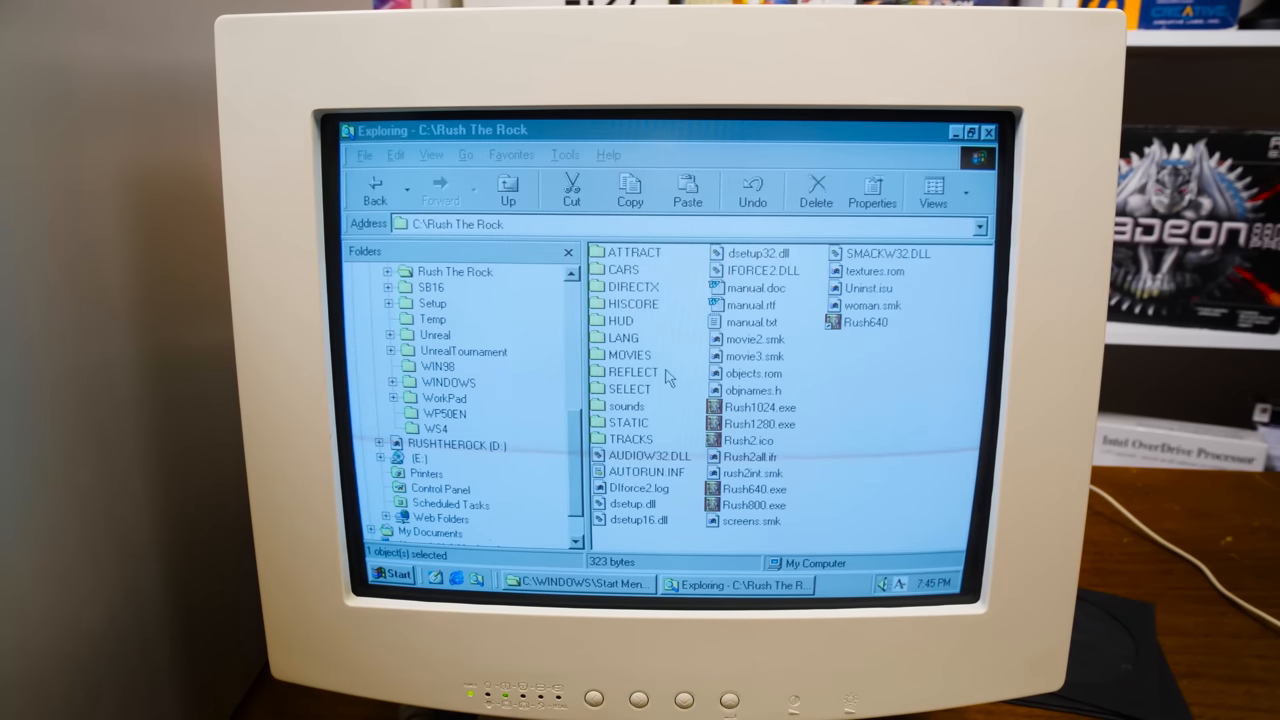
- Open SFRushCracks inside IGNORE THIS and open its README.TXT in Notepad
left_click(864, 322)
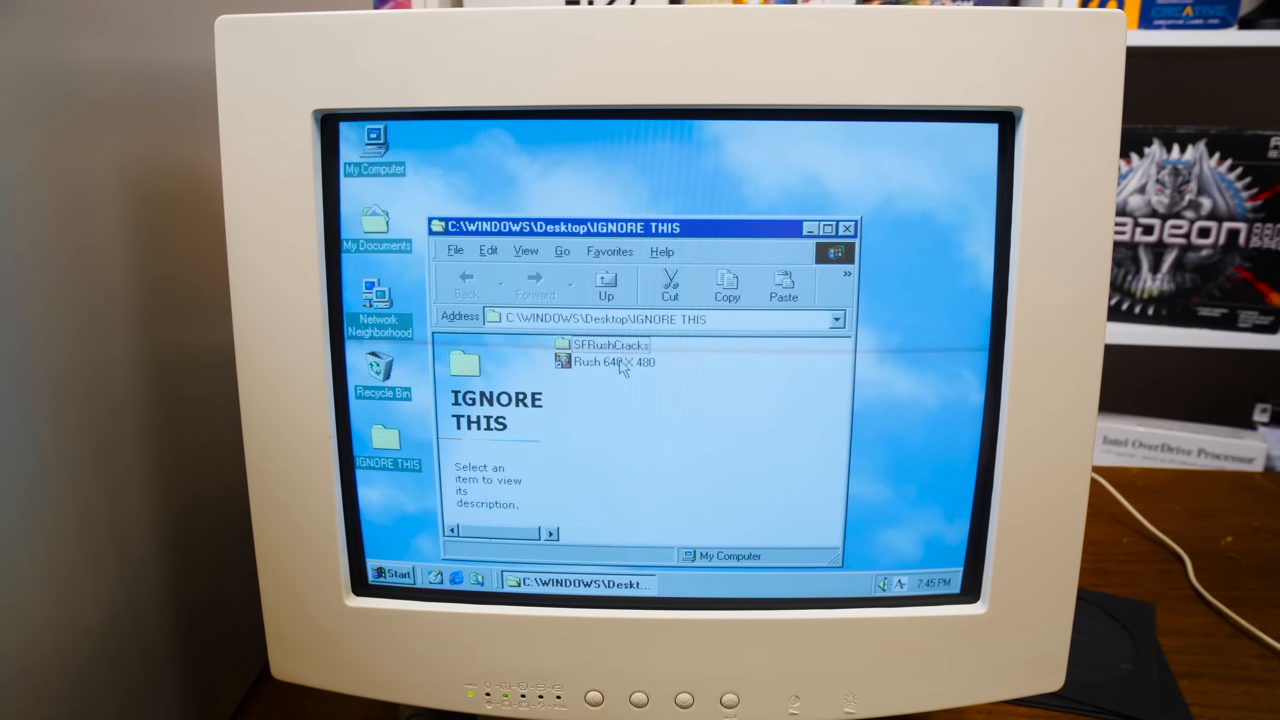
double_click(610, 344)
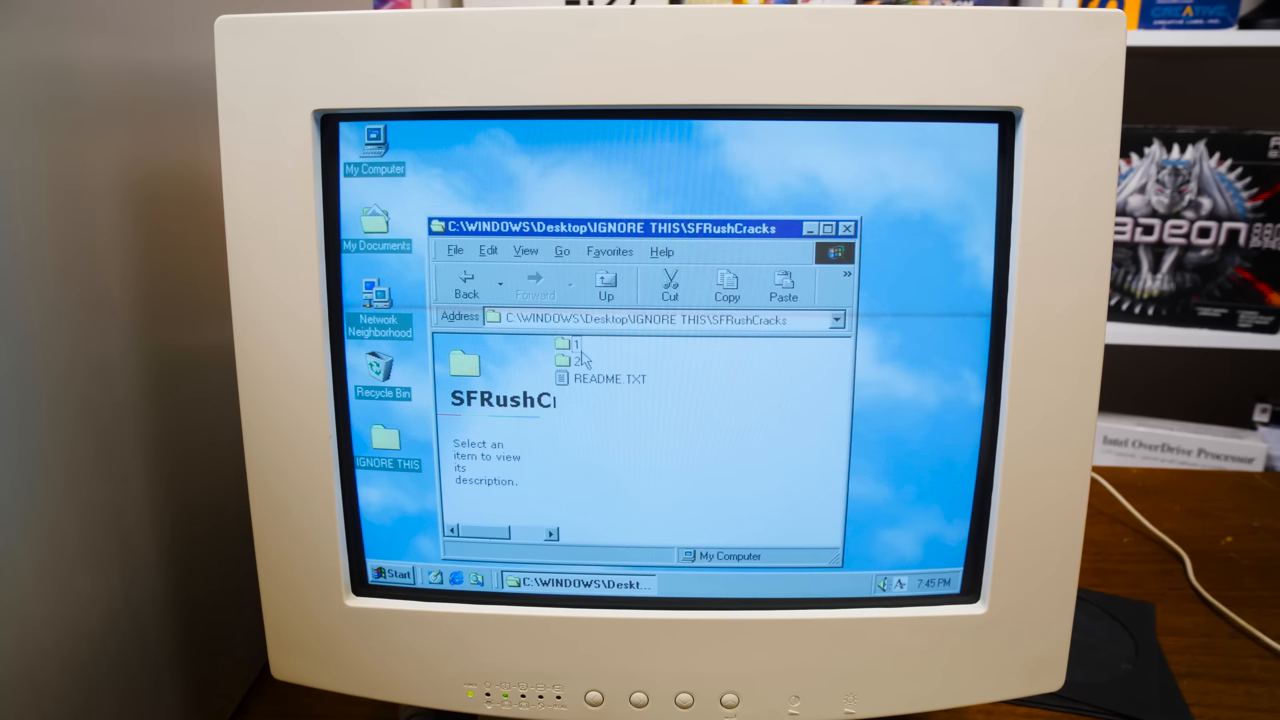
double_click(612, 378)
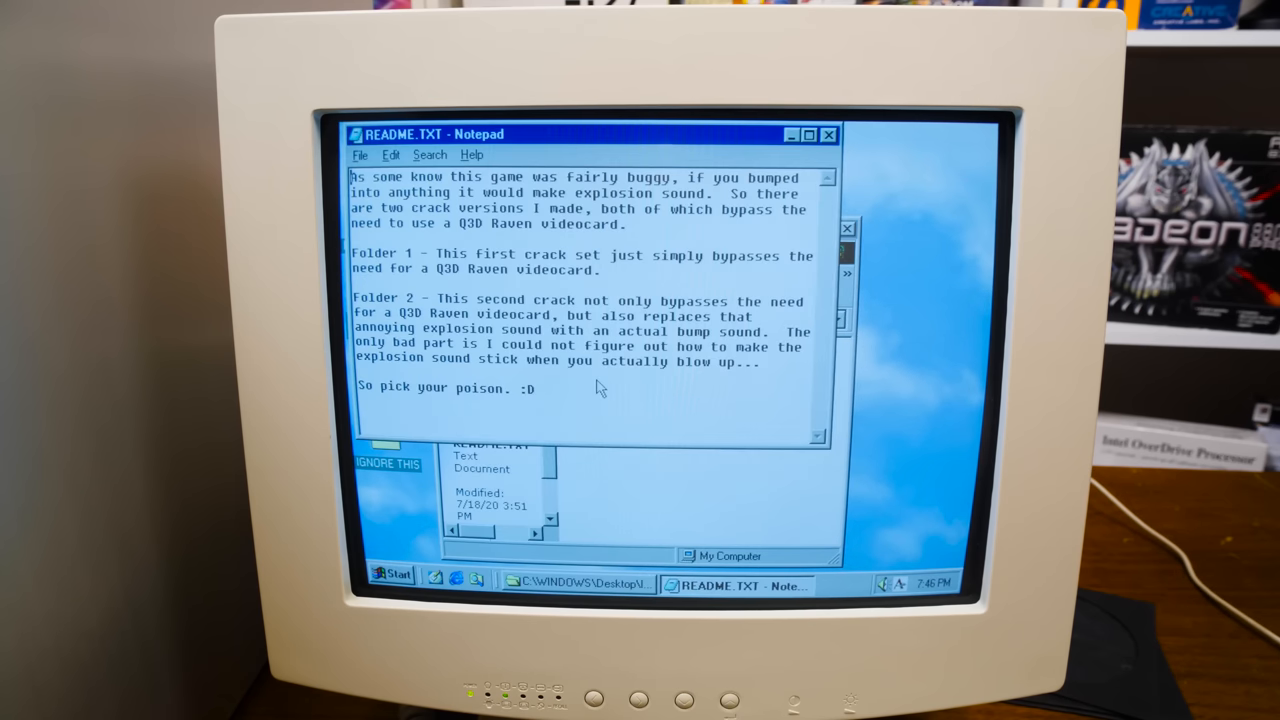
mouse_move(728, 440)
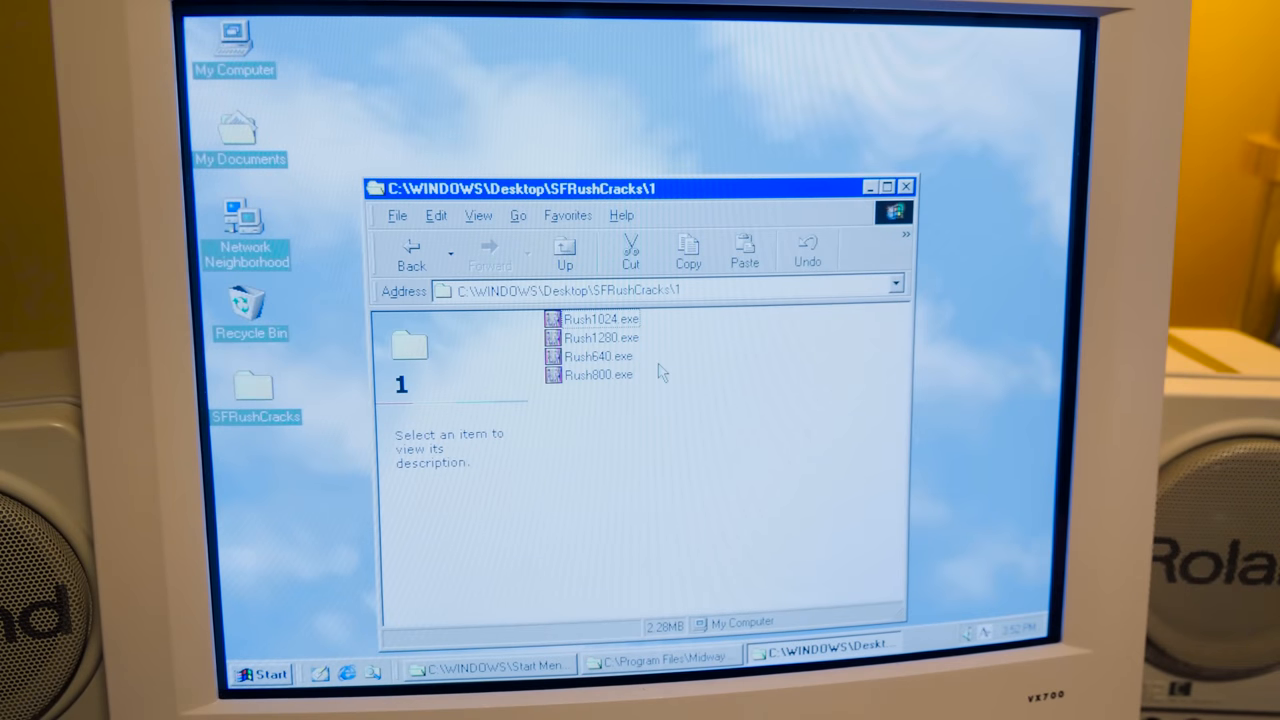
- Go up to SFRushCracks, open crack folder 2, and bring up a Rush executable's context menu
left_click(564, 250)
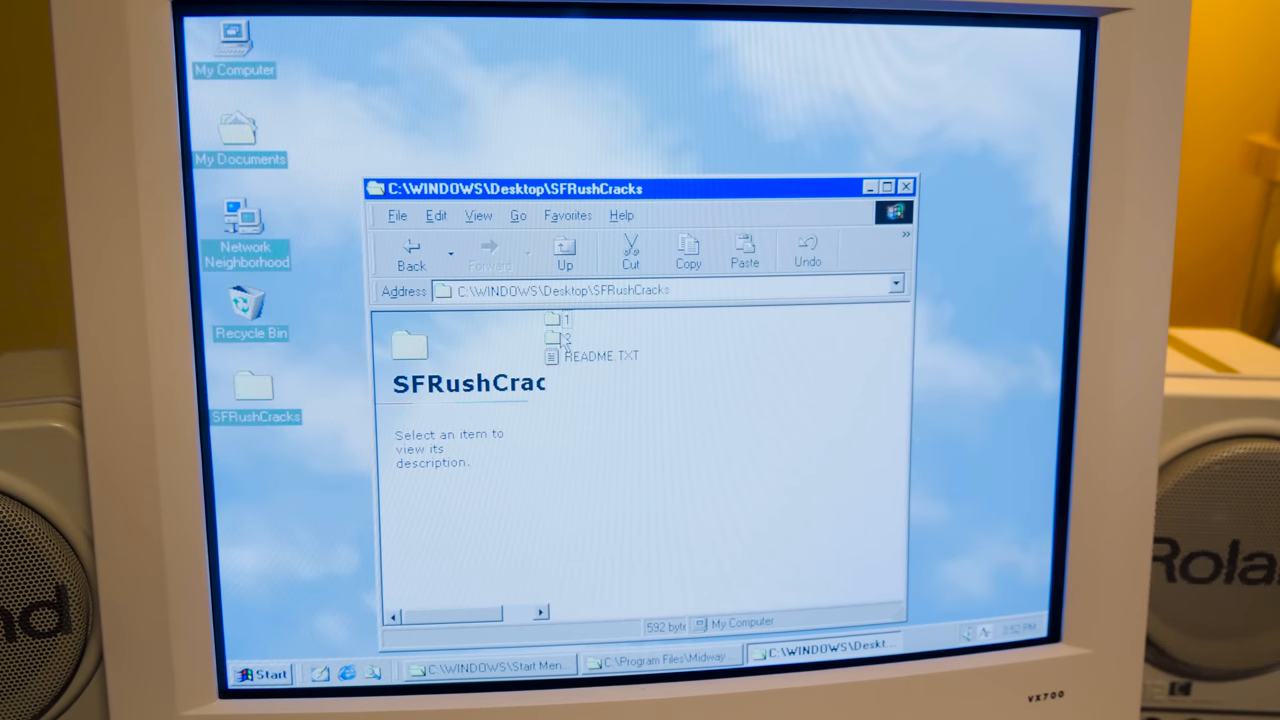
double_click(558, 336)
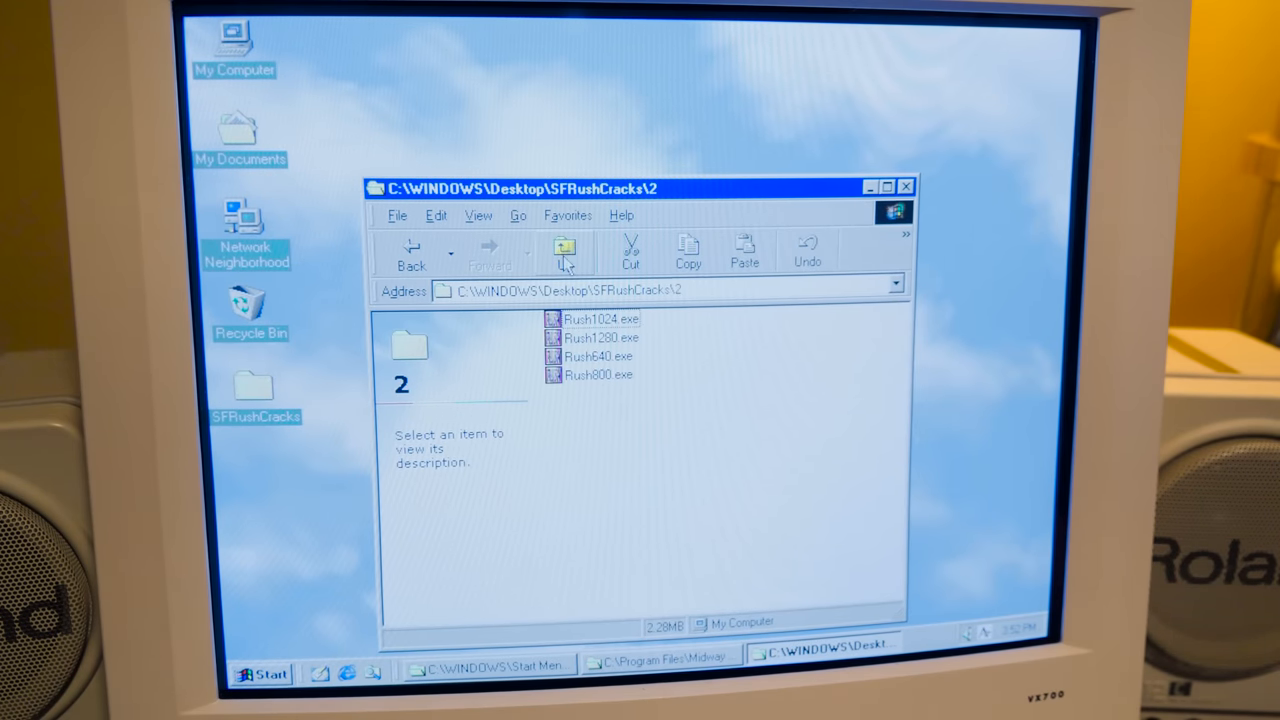
right_click(596, 336)
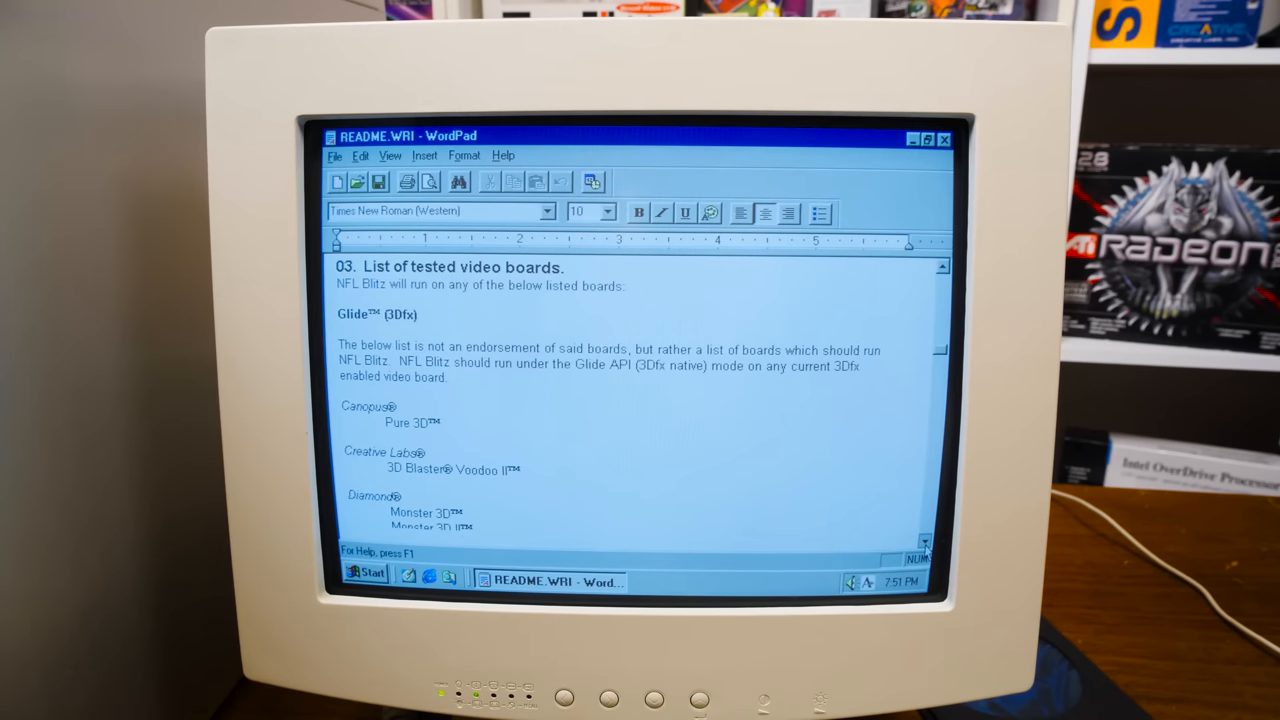
- Scroll README.WRI down to the list of tested Glide and Direct3D video boards
scroll("down", 3)
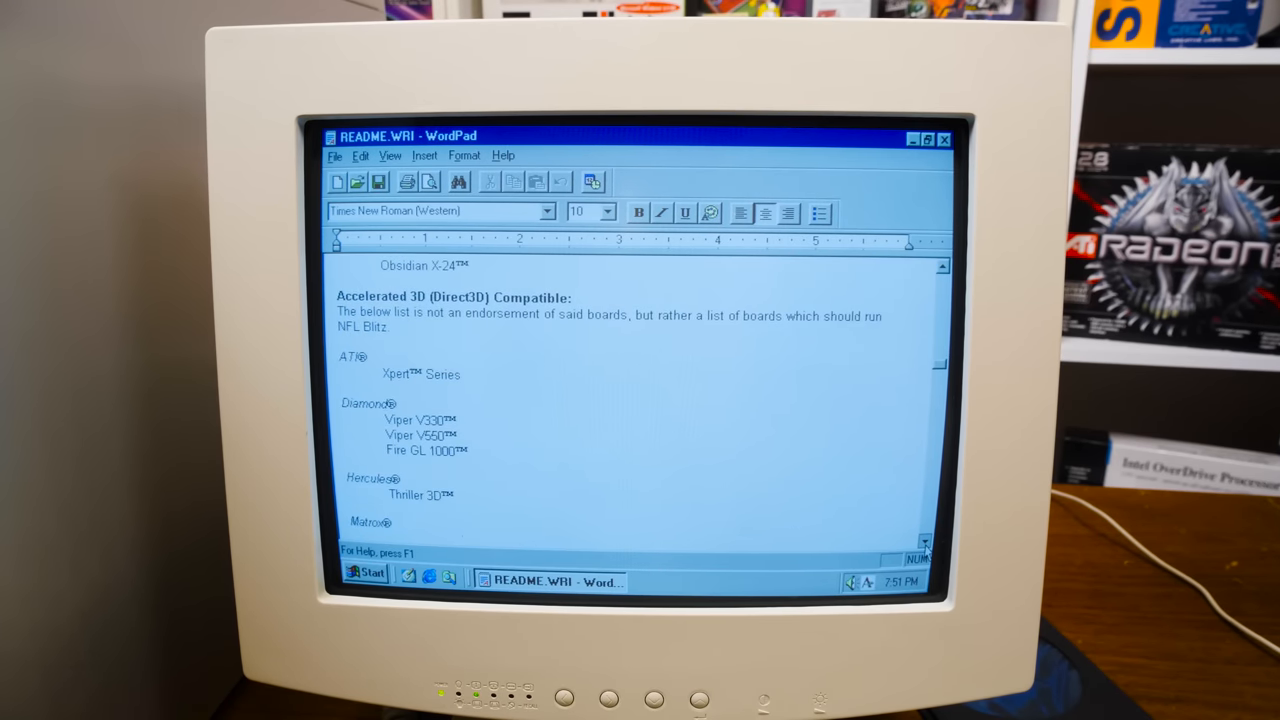
scroll("down", 3)
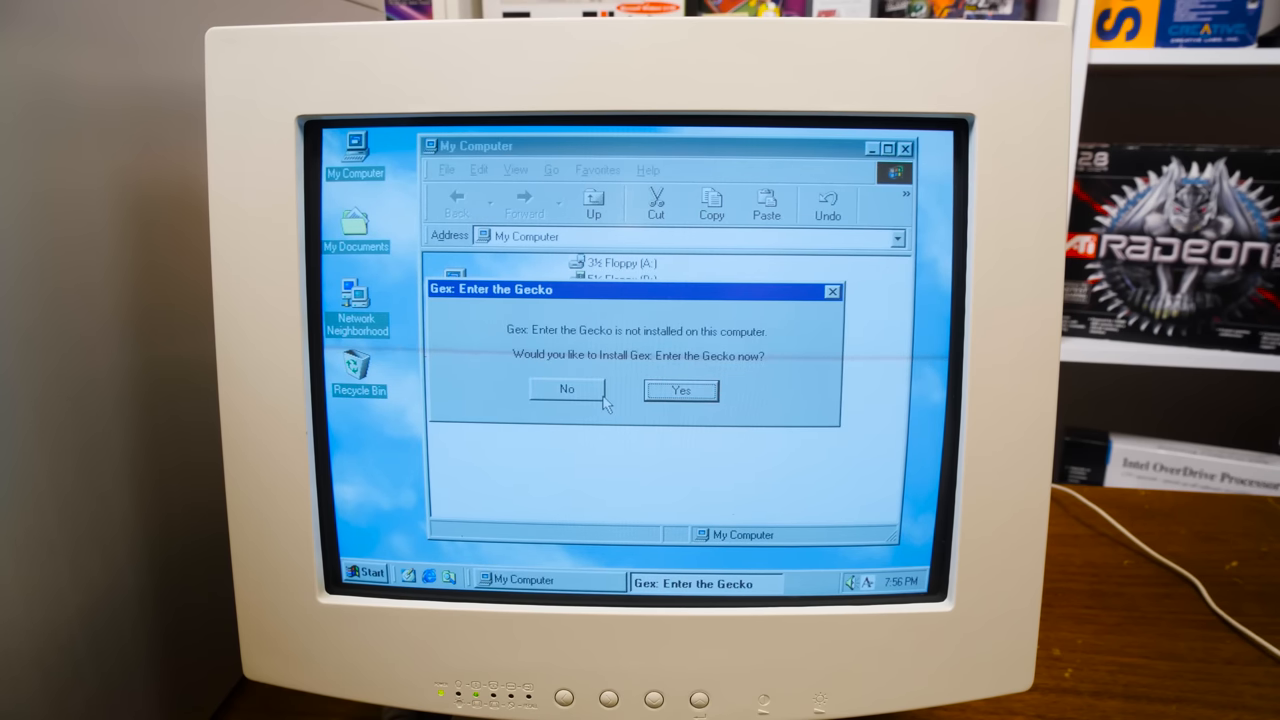
- Answer No to the 'Would you like to install Gex' prompt so the game runs from disc
left_click(680, 390)
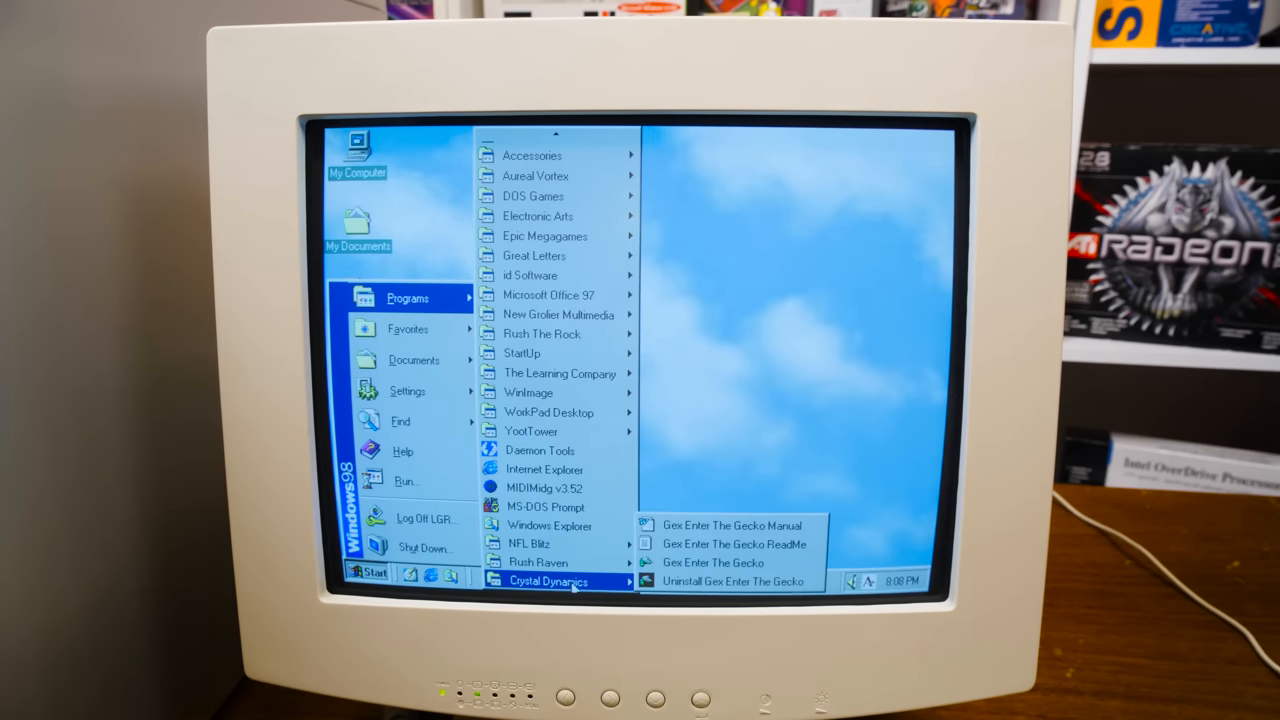
- Open gexman.doc from the Crystal Dynamics group and scroll to its table of contents
left_click(650, 336)
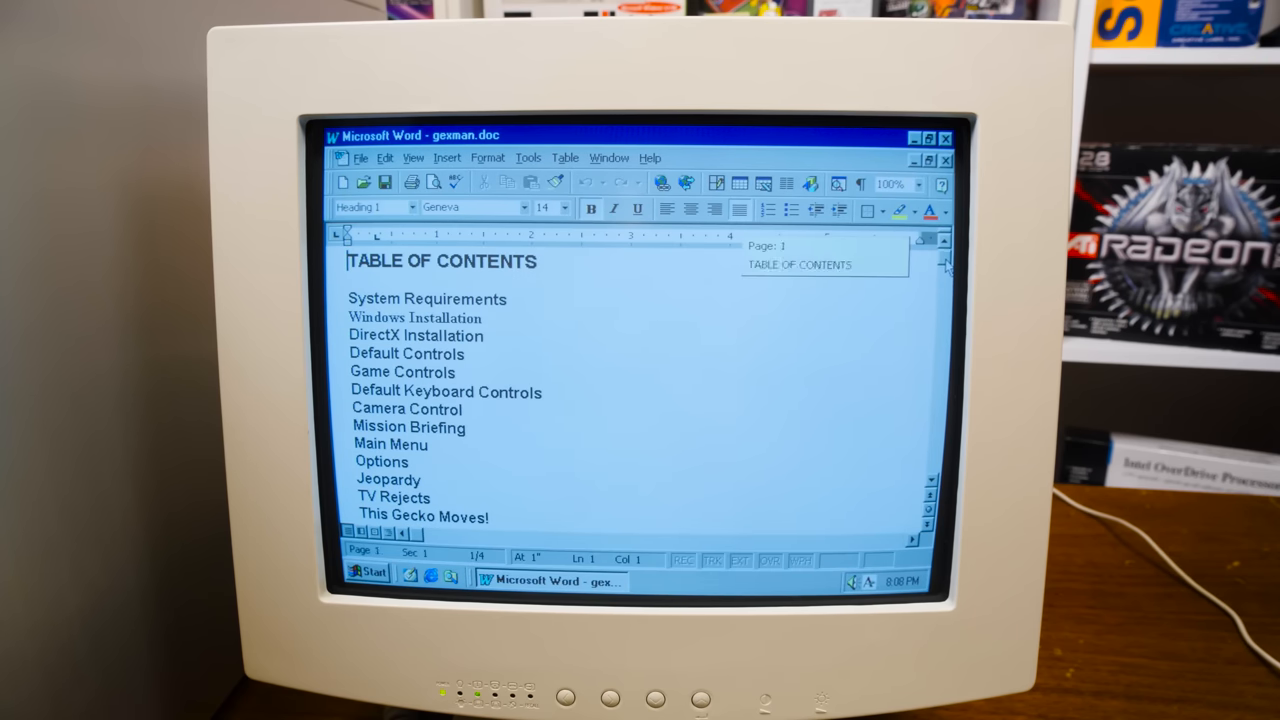
scroll("down", 3)
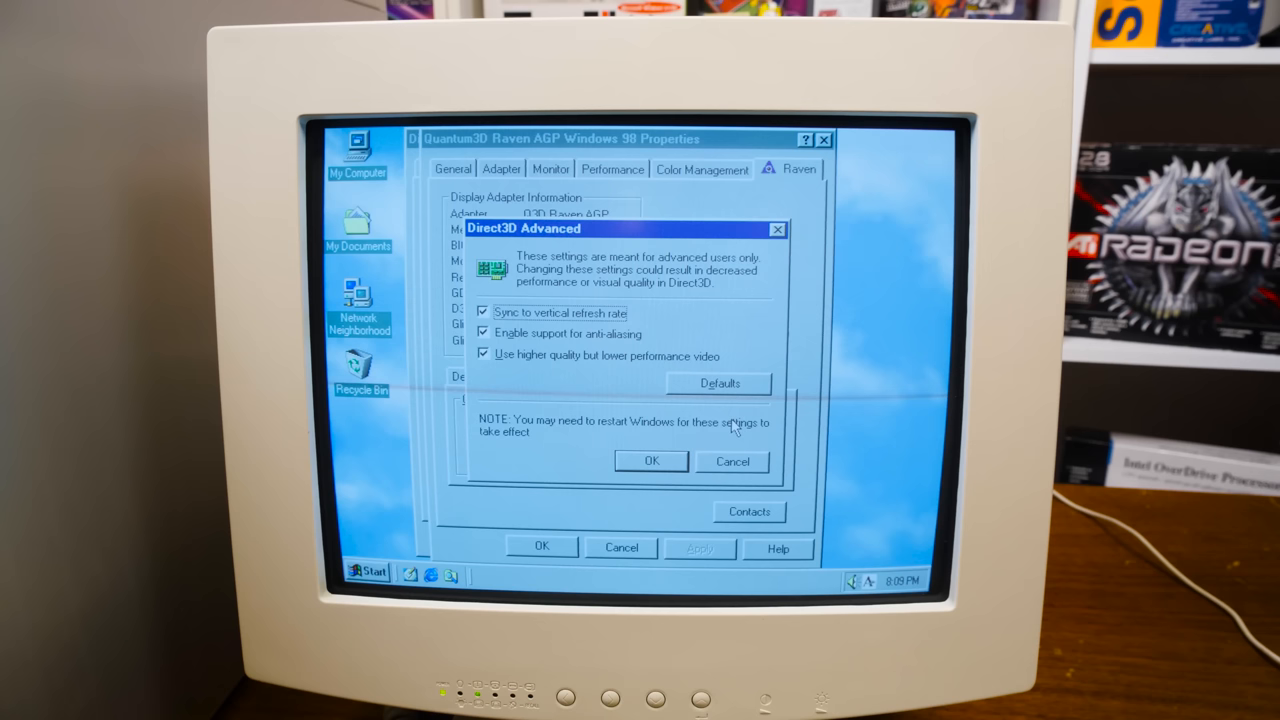
- Confirm OK on the Direct3D Advanced dialog and the Quantum3D Raven AGP properties, leaving the desktop
left_click(652, 460)
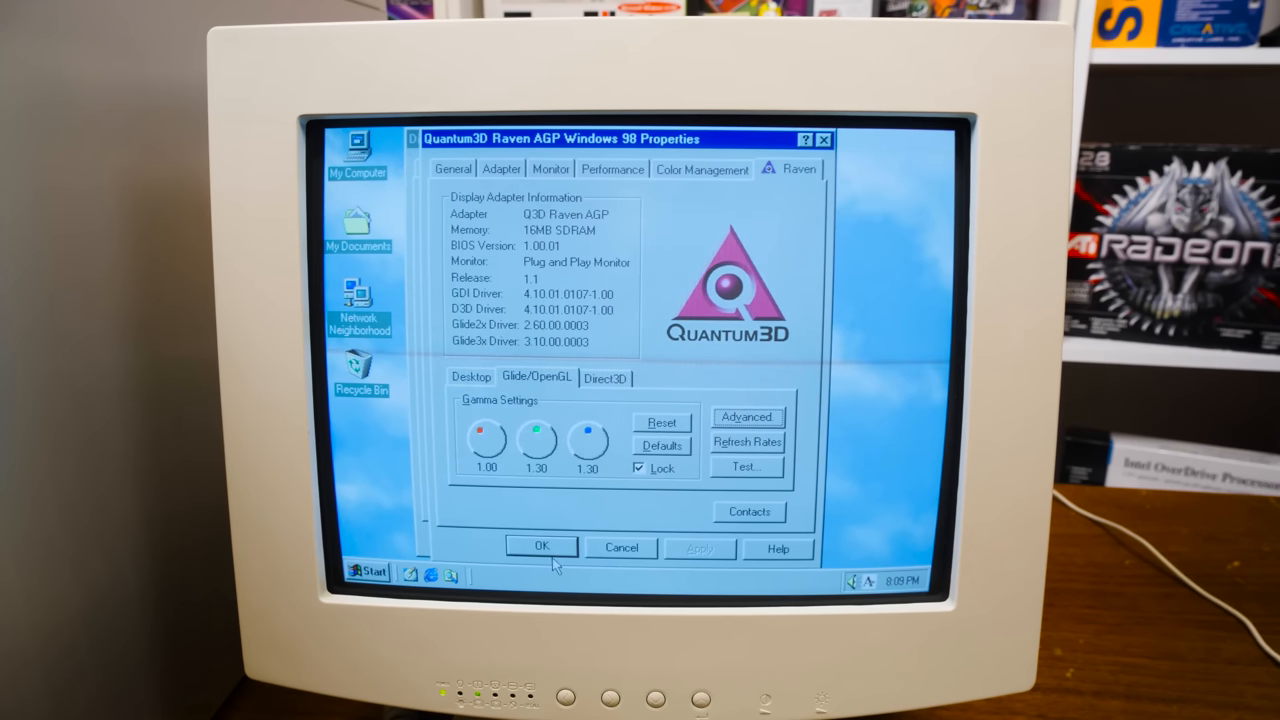
left_click(540, 548)
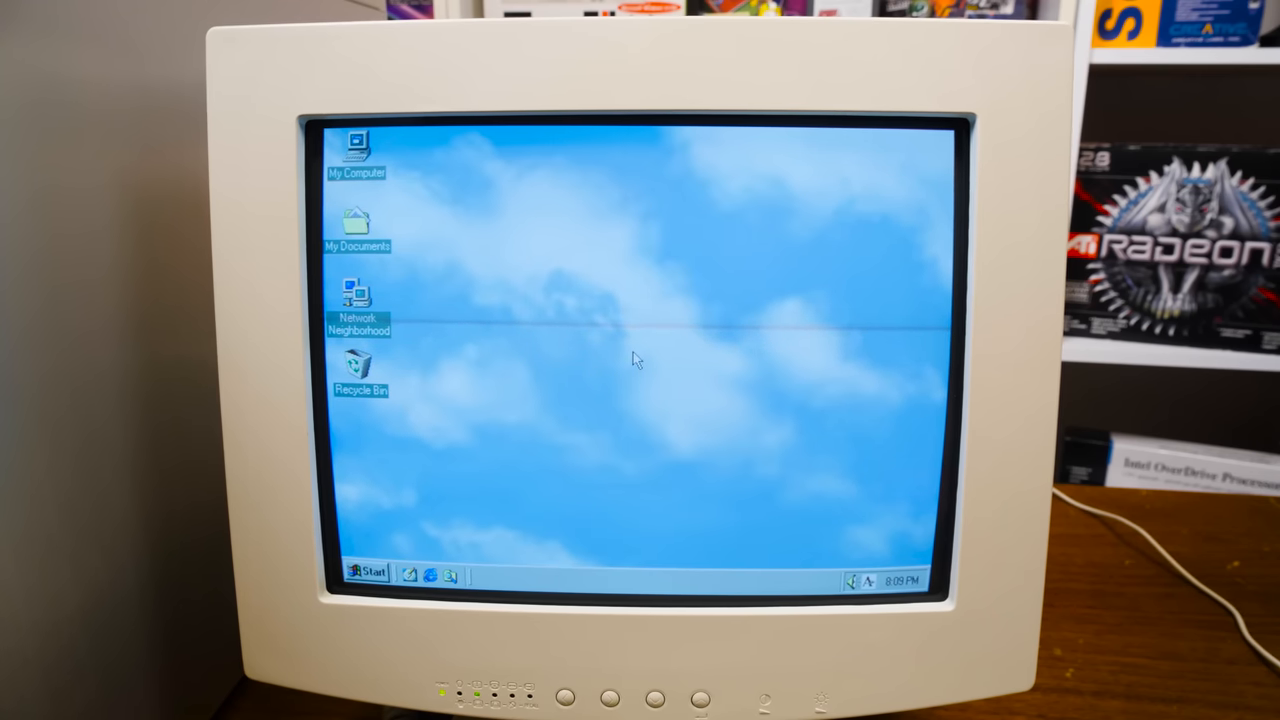